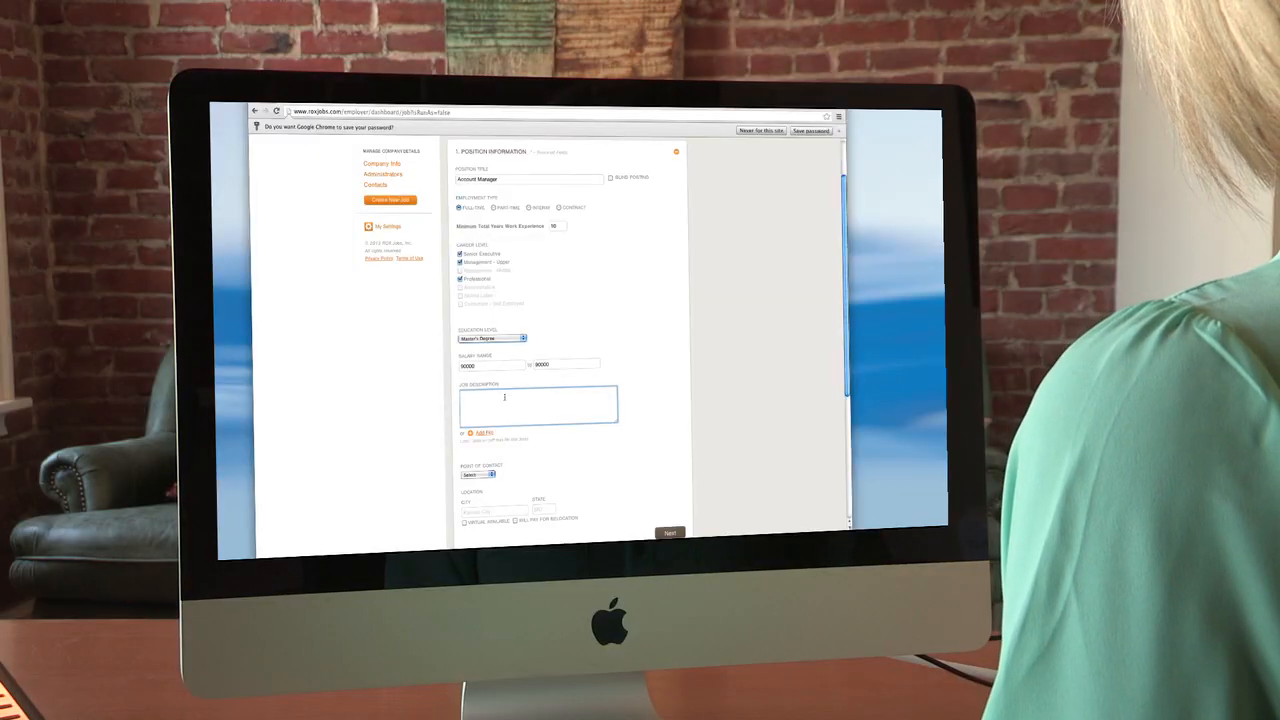
Enter "Seeking a highly skilled" as the opening of the Job Description
type("Seeking a")
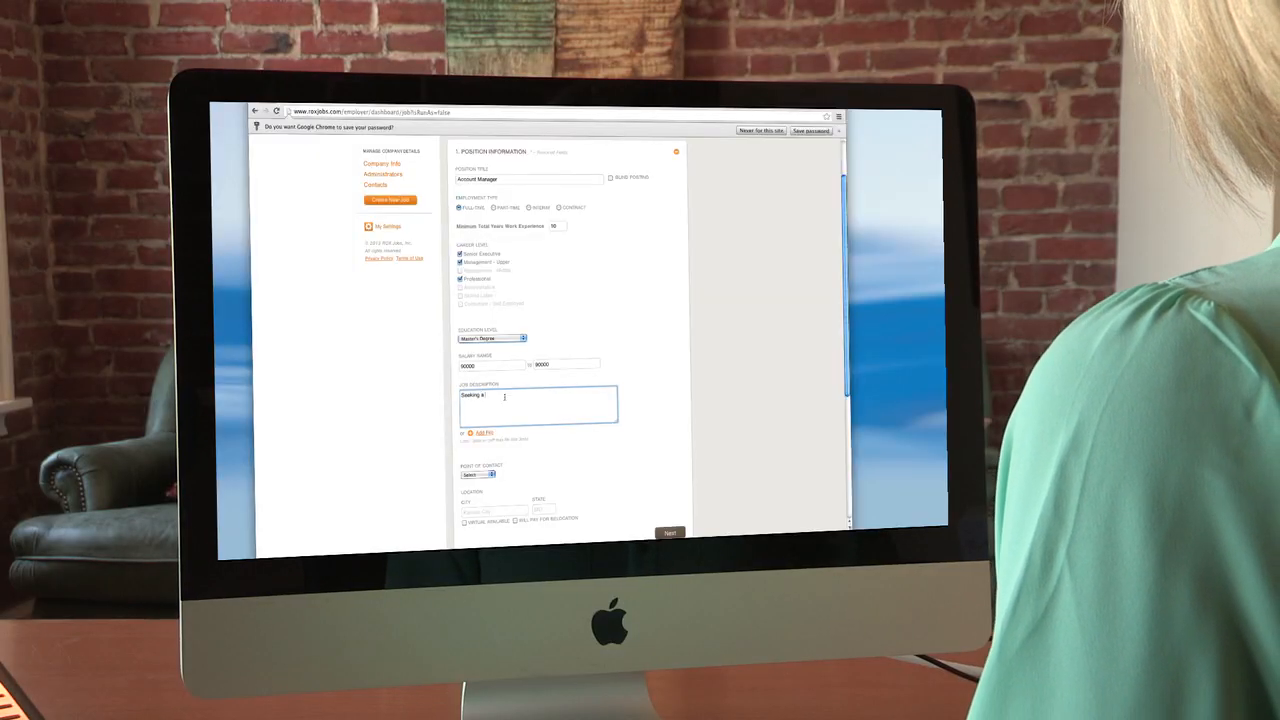
type("highly skilled")
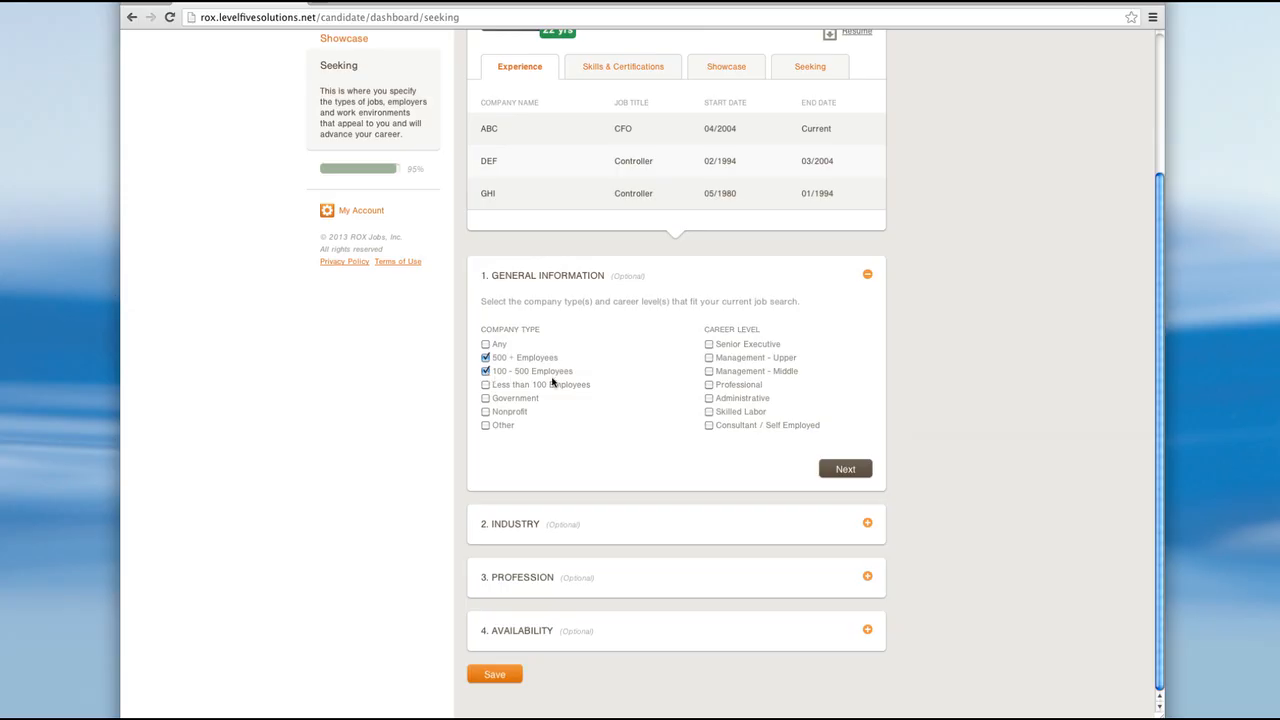
Tick Senior Executive and Professional as the sought career levels
left_click(708, 344)
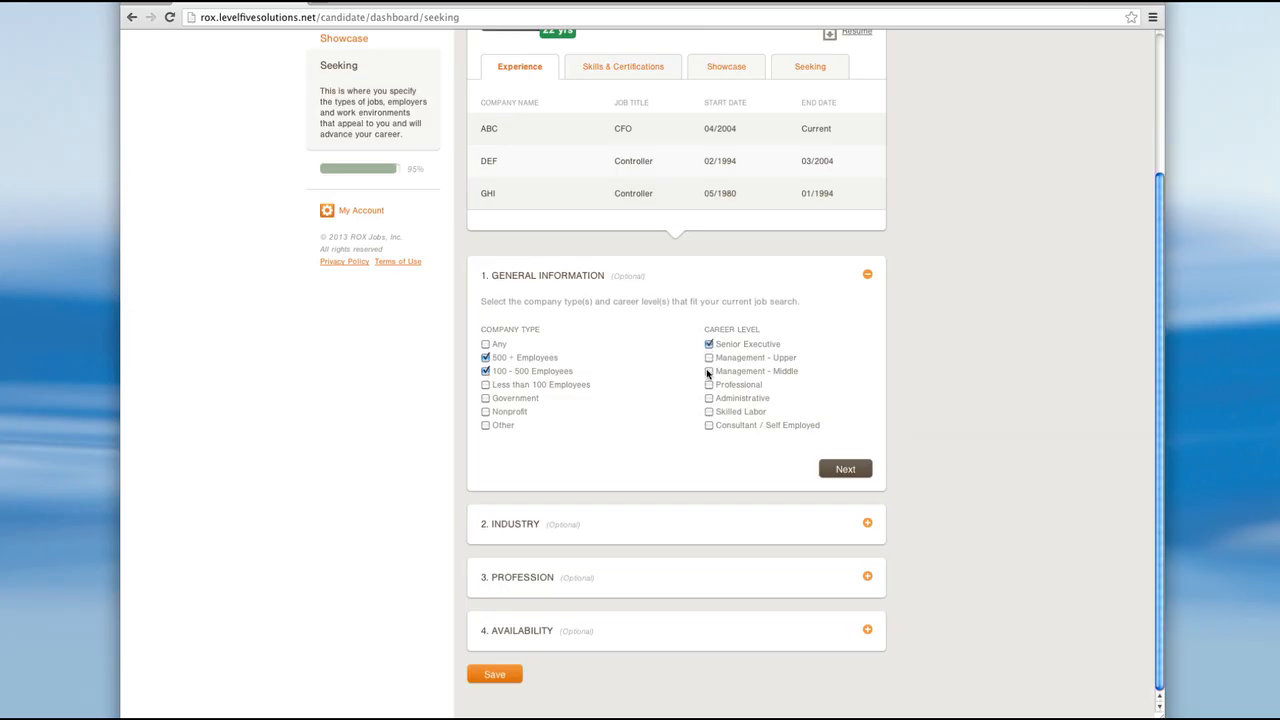
left_click(708, 384)
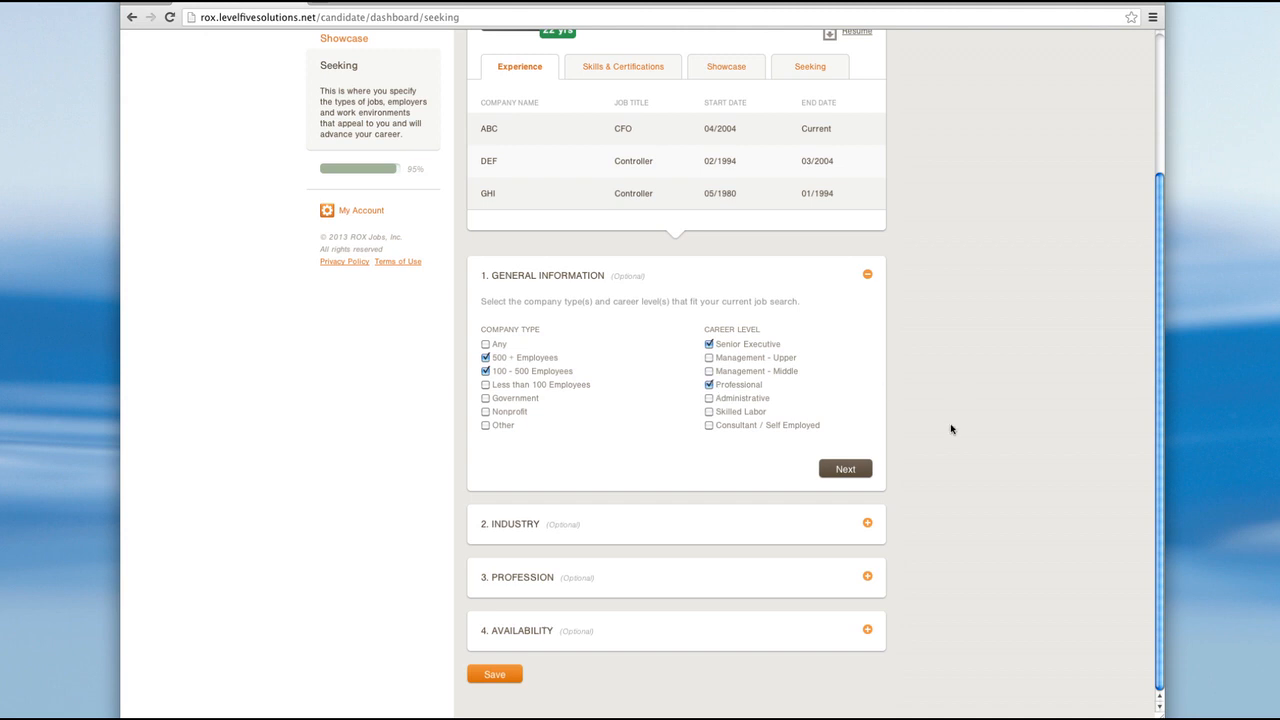